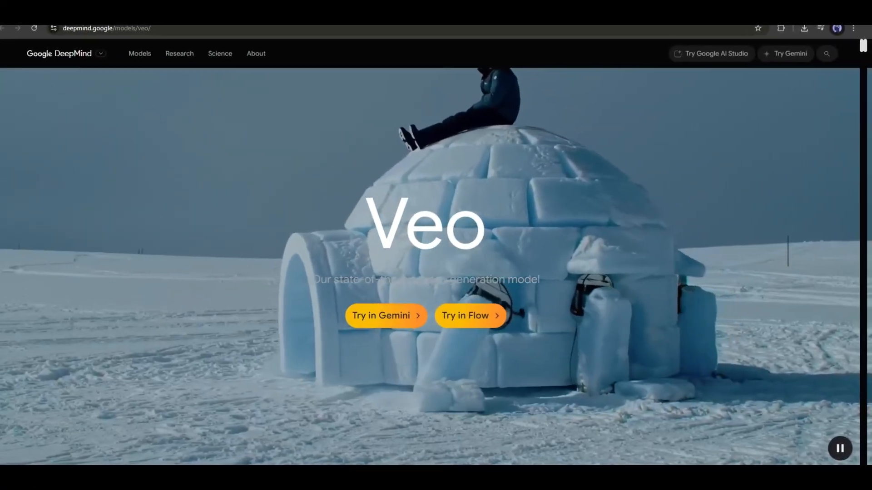
Browse the Veo page and look over the Google AI subscription plans
scroll(down, 3)
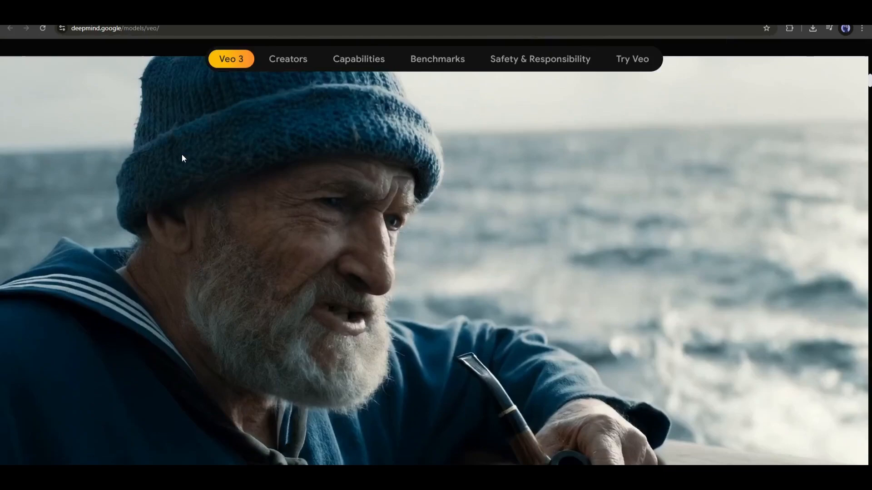
scroll(down, 3)
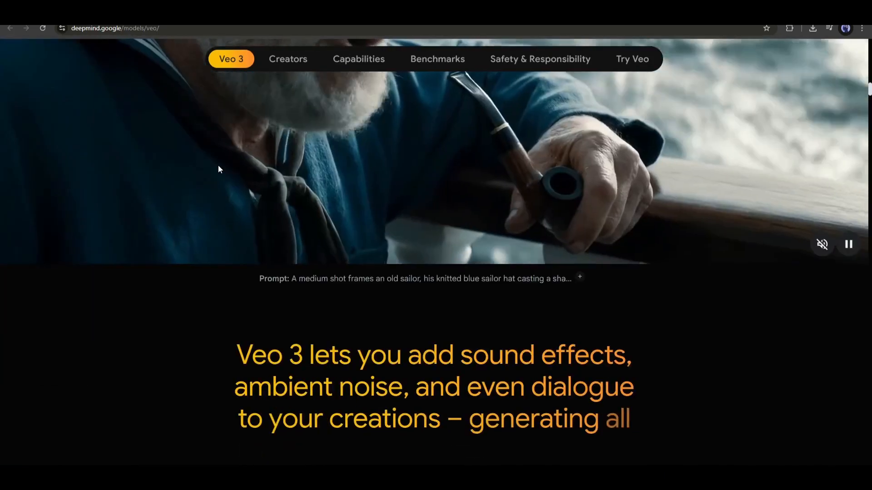
scroll(down, 3)
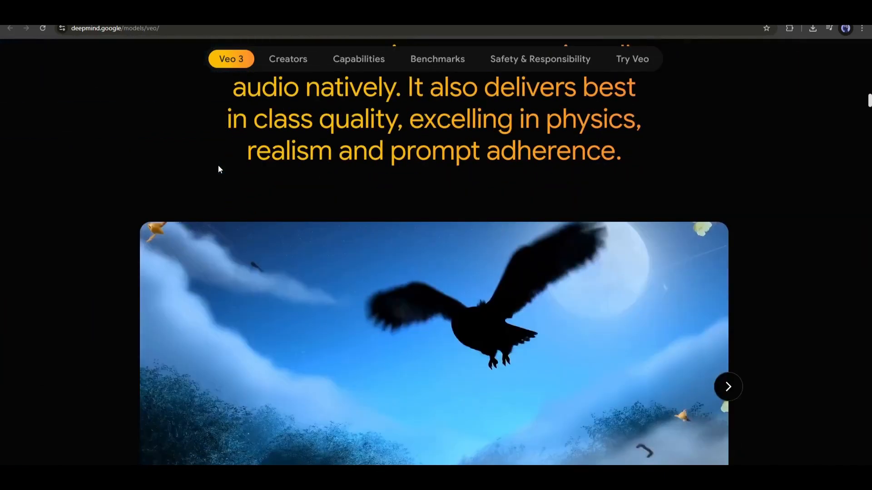
scroll(up, 3)
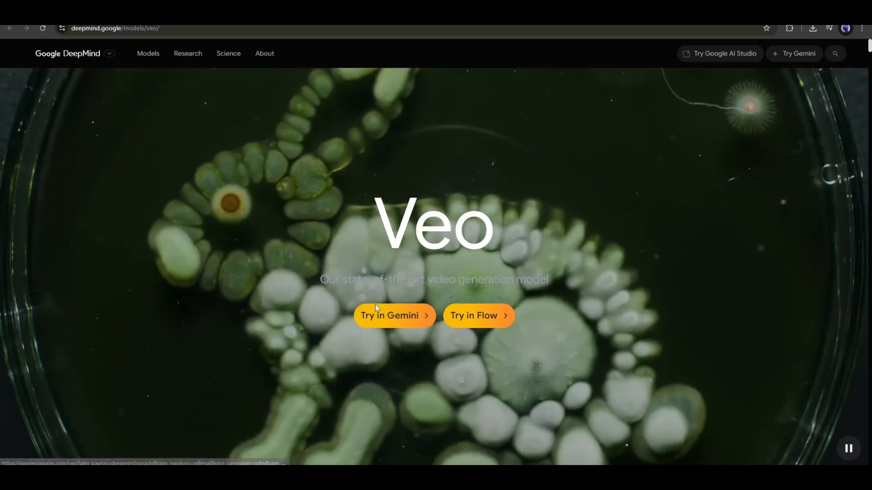
click(473, 315)
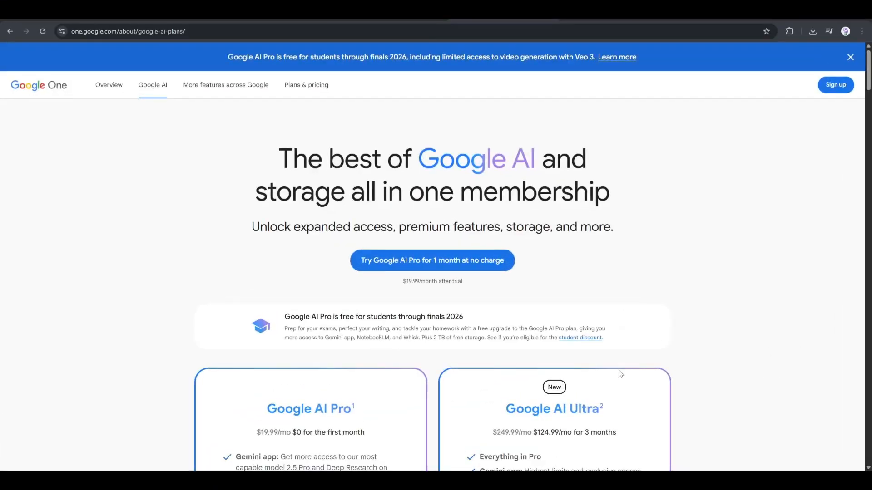
mouse_move(527, 455)
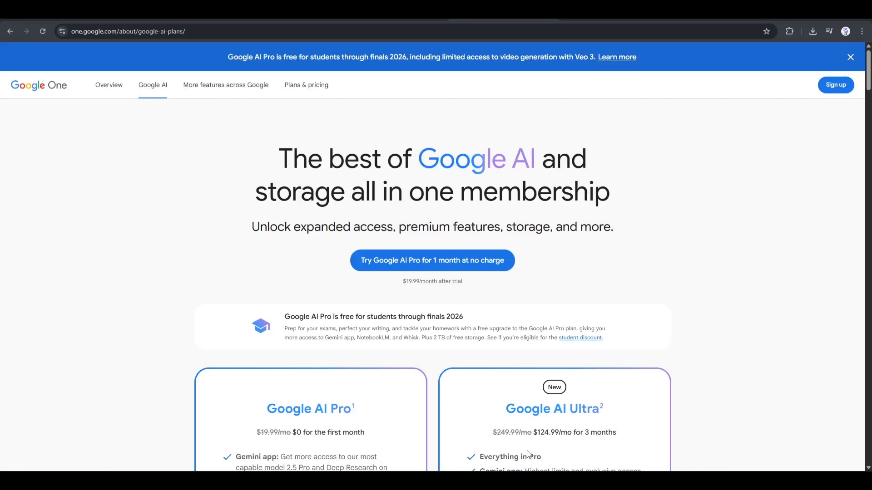
mouse_move(378, 206)
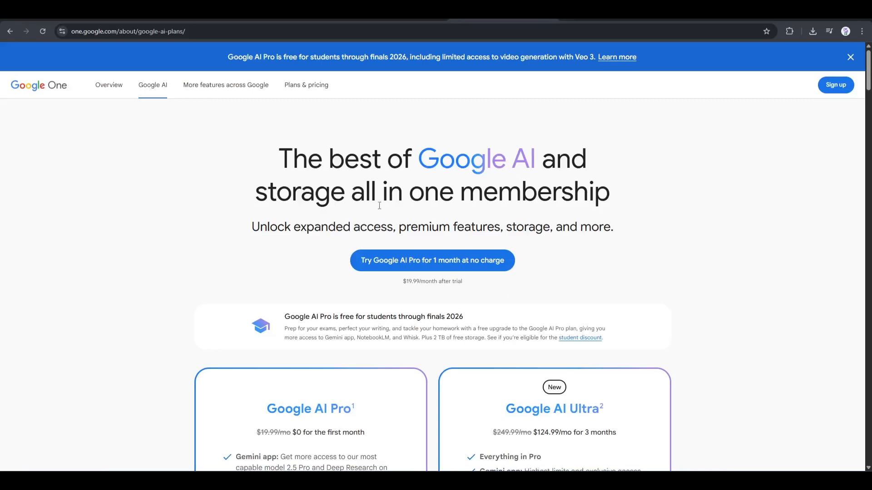
scroll(down, 3)
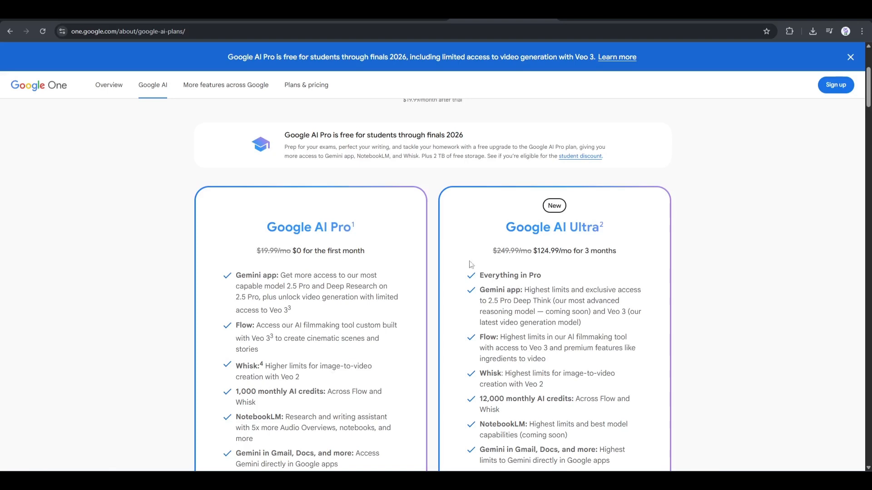
scroll(down, 3)
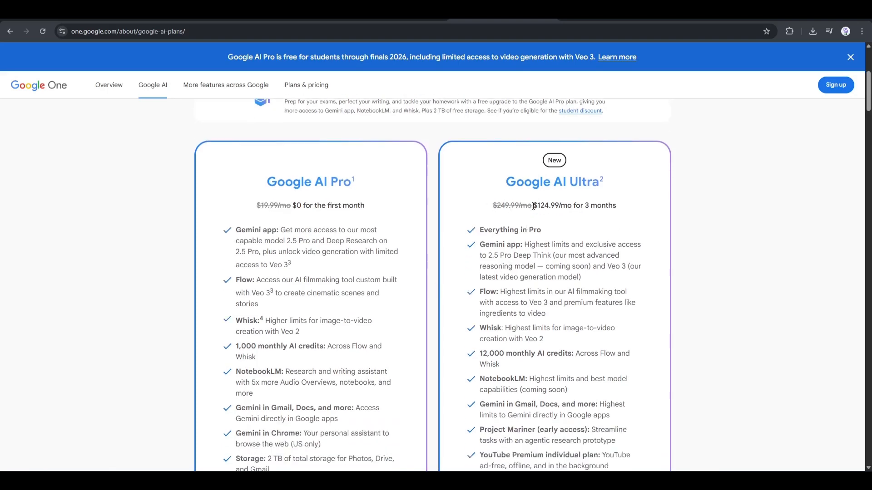
scroll(up, 3)
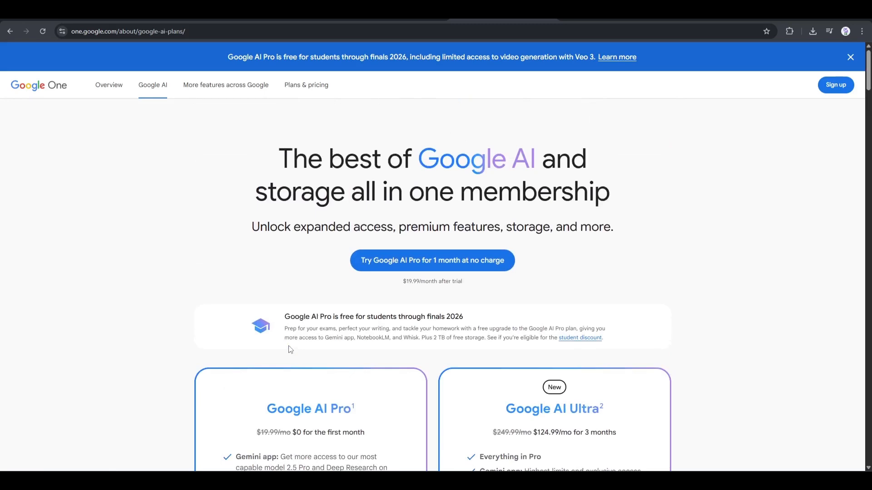
mouse_move(341, 265)
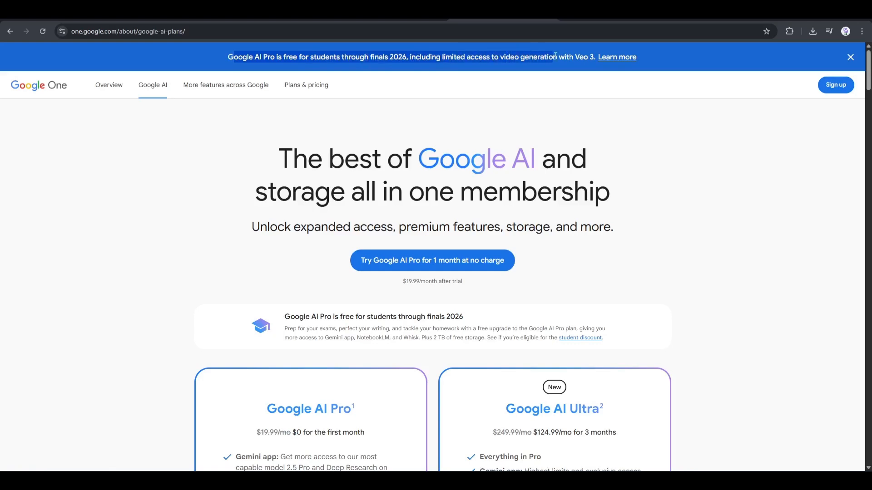
mouse_move(662, 56)
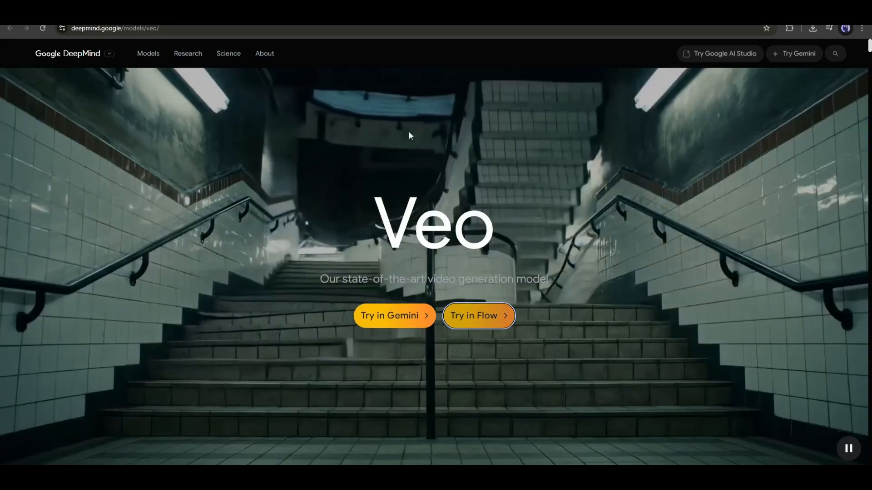
Launch Gemini from 'Try in Gemini' and switch on Canvas mode in the new chat
click(388, 316)
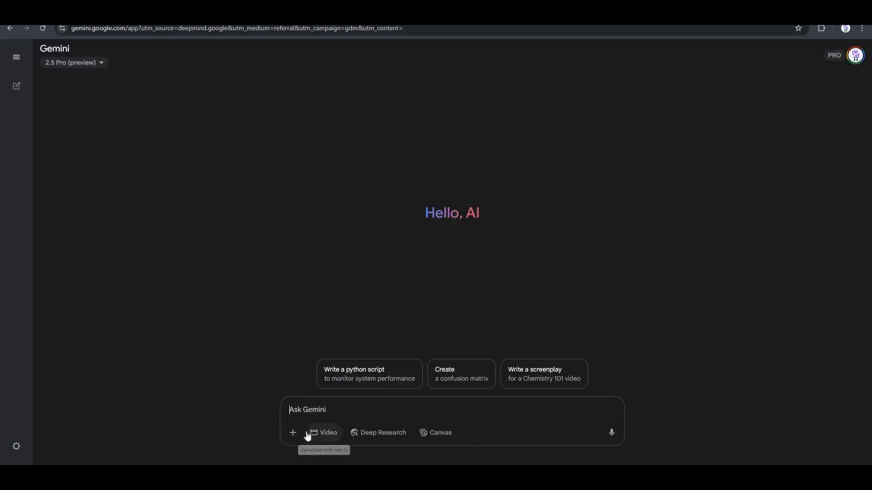
click(292, 433)
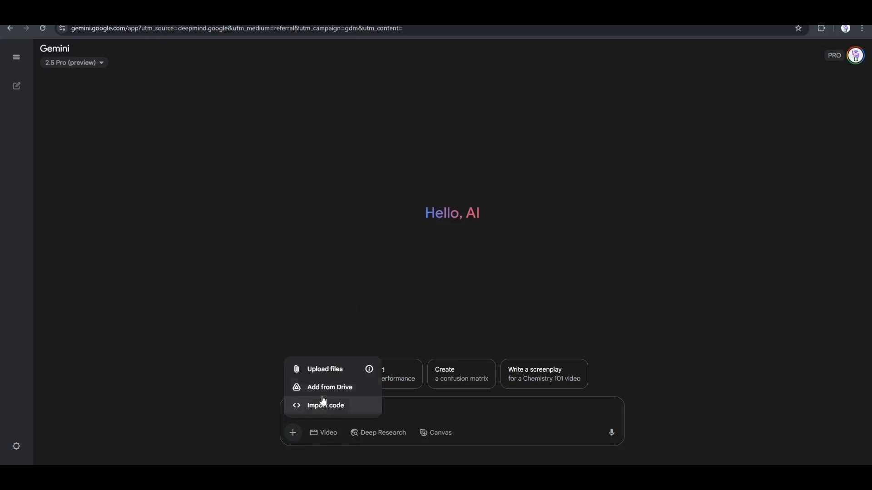
mouse_move(341, 407)
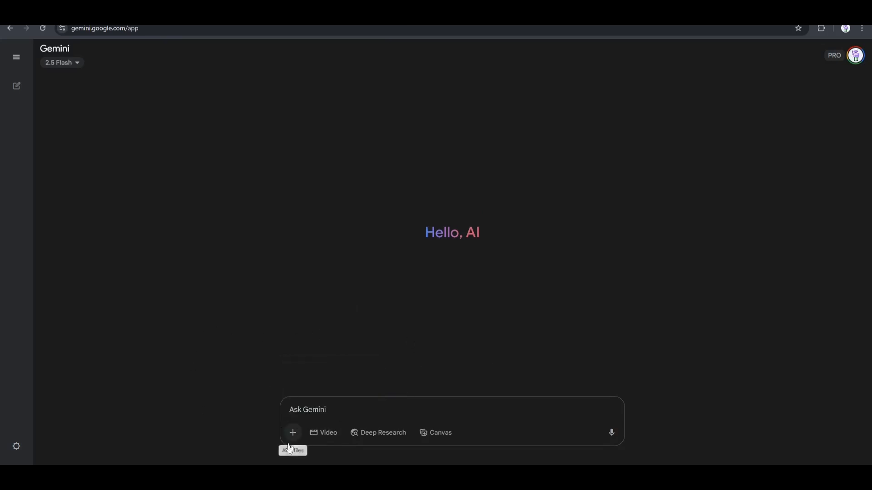
mouse_move(328, 433)
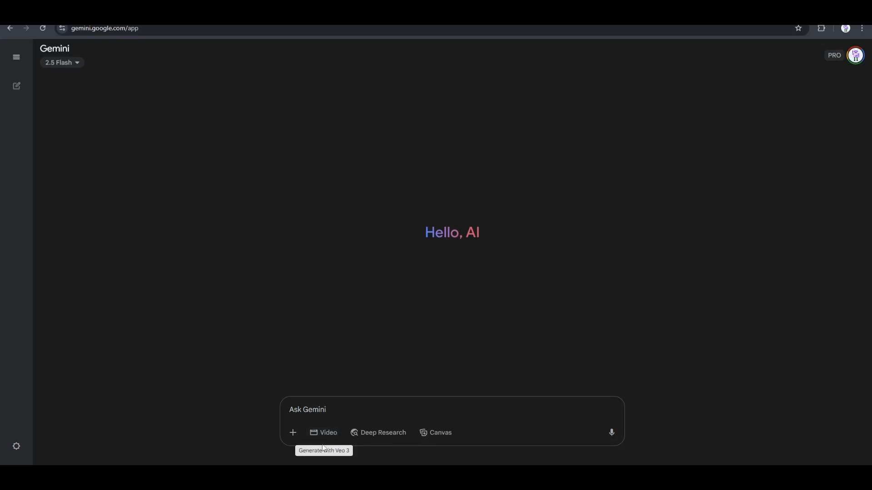
mouse_move(340, 452)
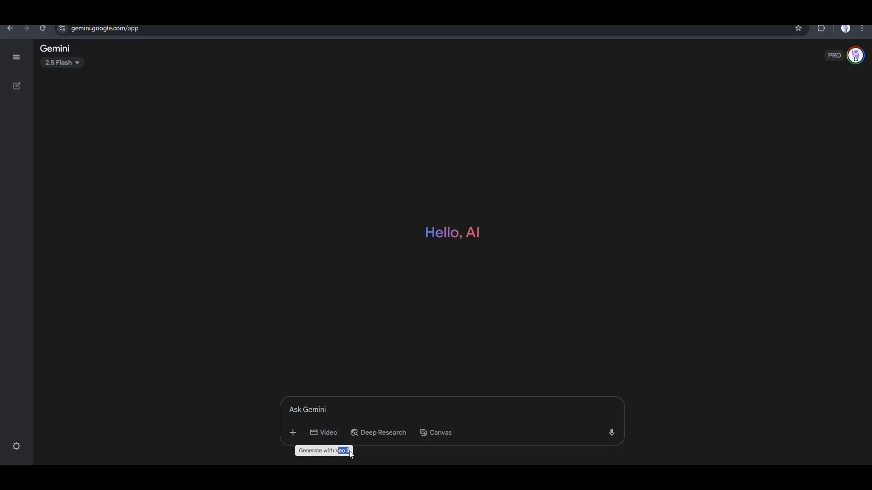
mouse_move(293, 432)
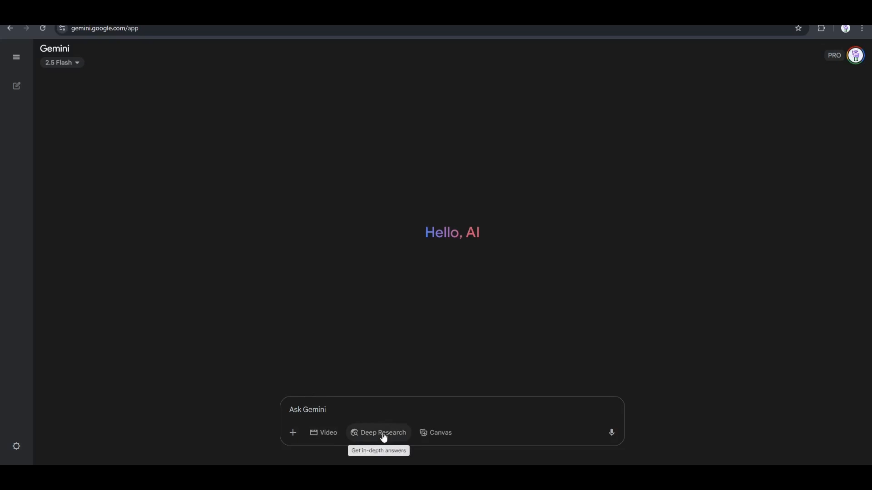
click(382, 432)
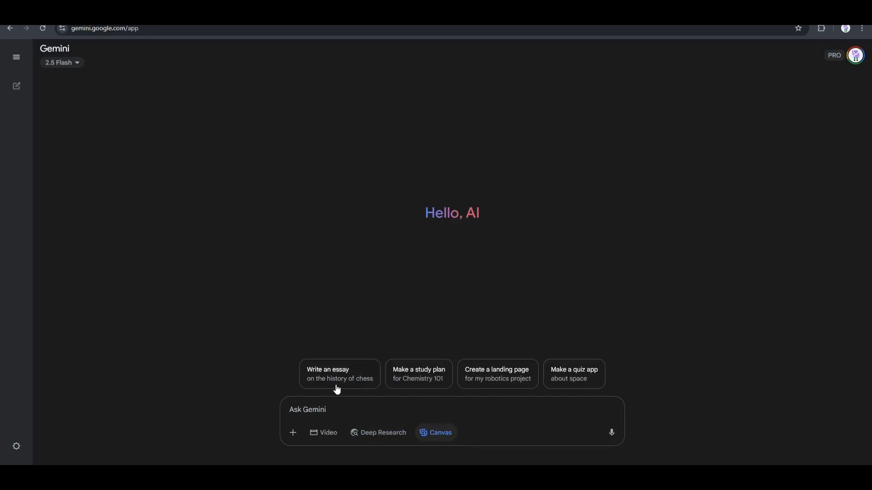
Switch the chat from Canvas to Veo 3 video generation mode
click(323, 433)
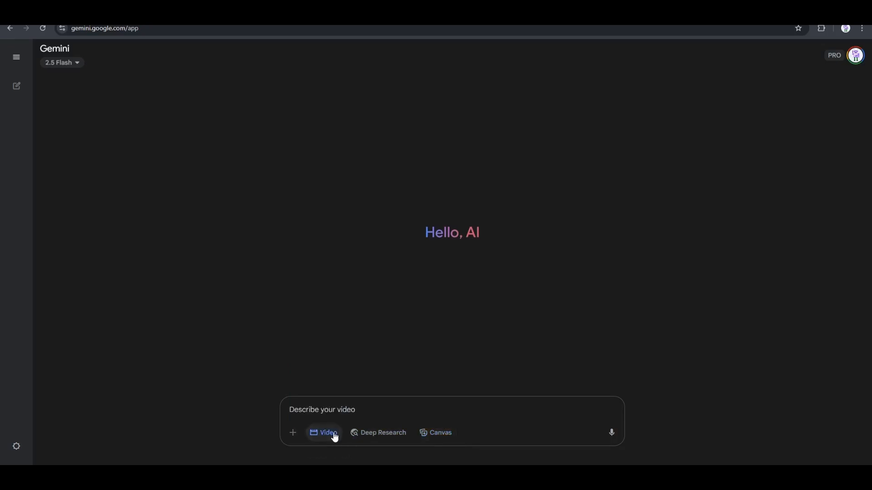
mouse_move(546, 380)
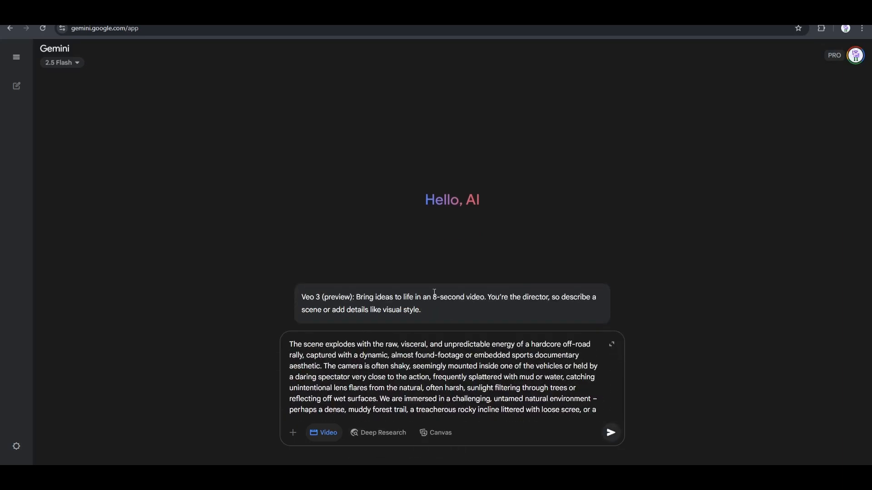
mouse_move(741, 425)
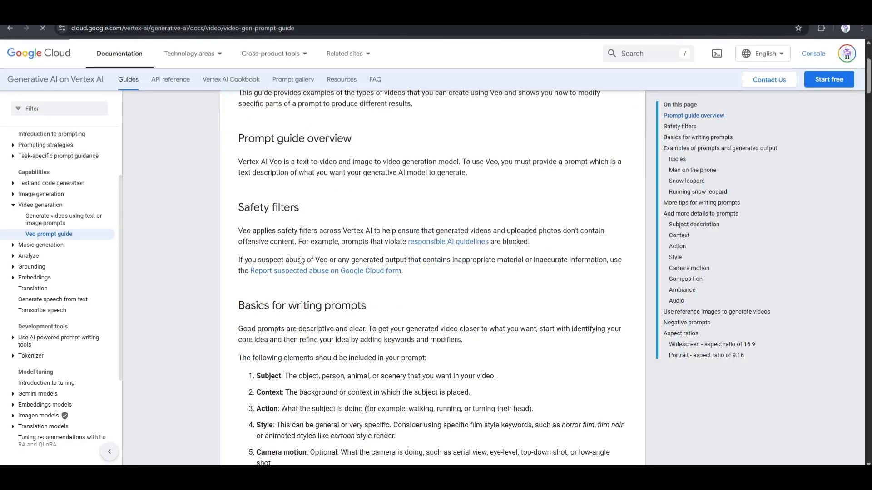
Browse the Veo prompt guide and a DeepMind sample video with its prompt
scroll(down, 3)
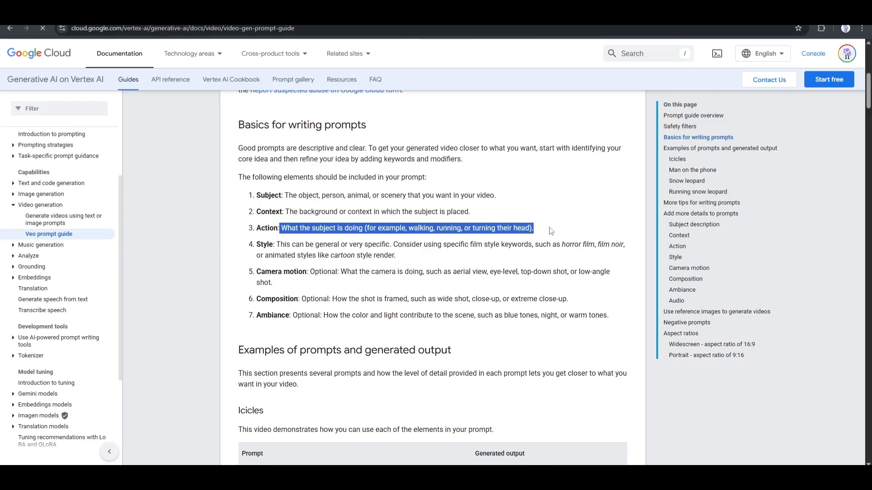
click(289, 251)
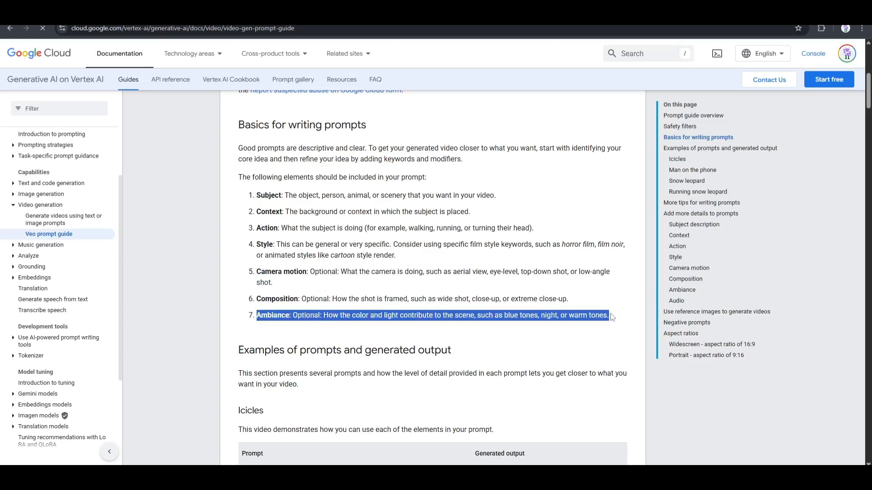
scroll(down, 3)
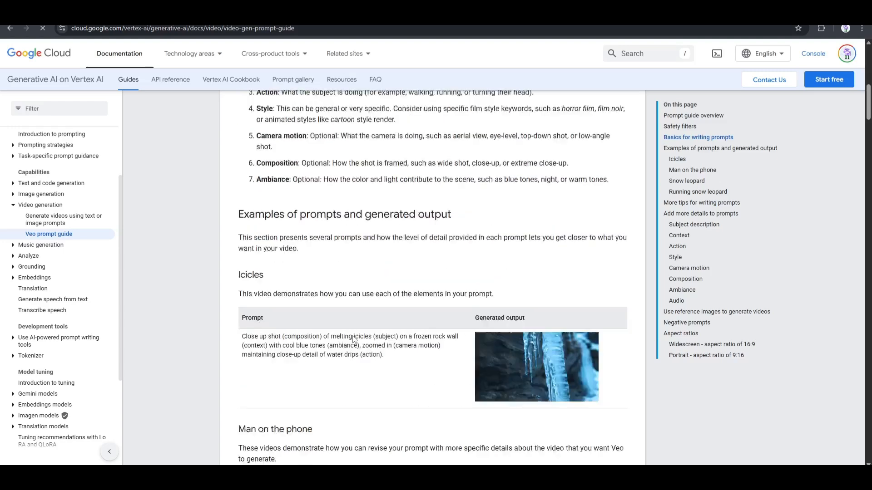
scroll(down, 3)
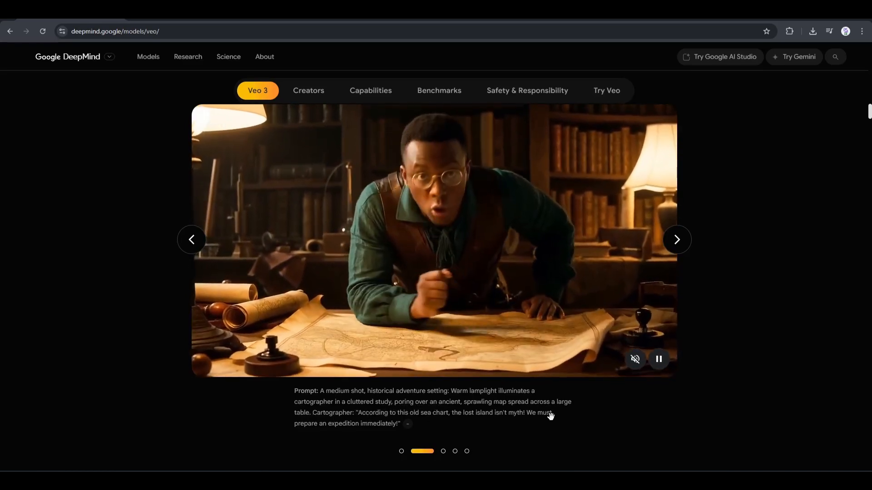
mouse_move(298, 426)
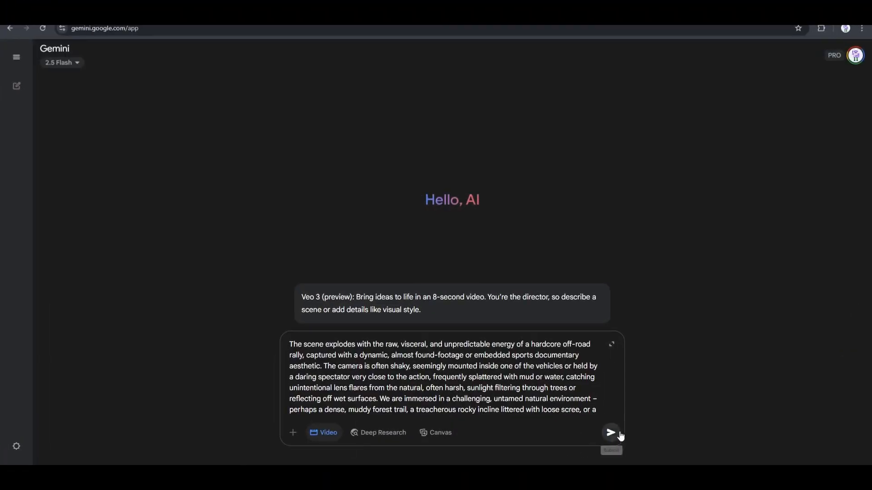
Generate the off-road buggy river video and play it through
click(610, 433)
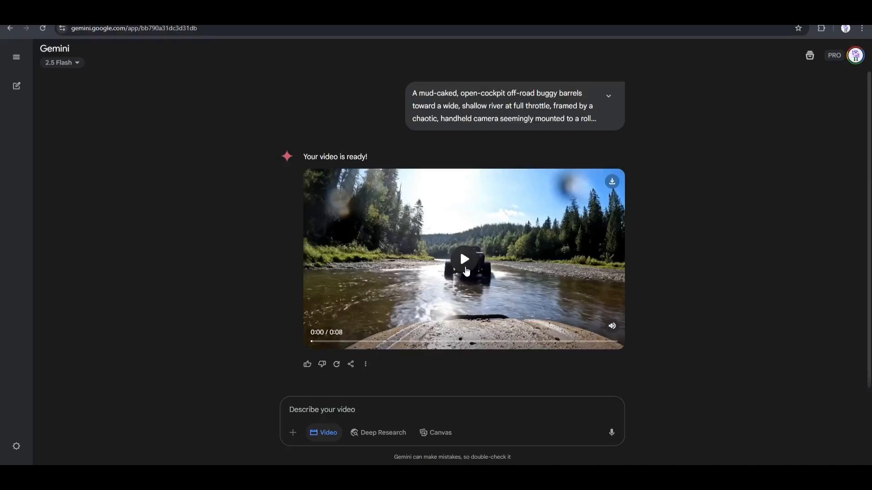
click(464, 259)
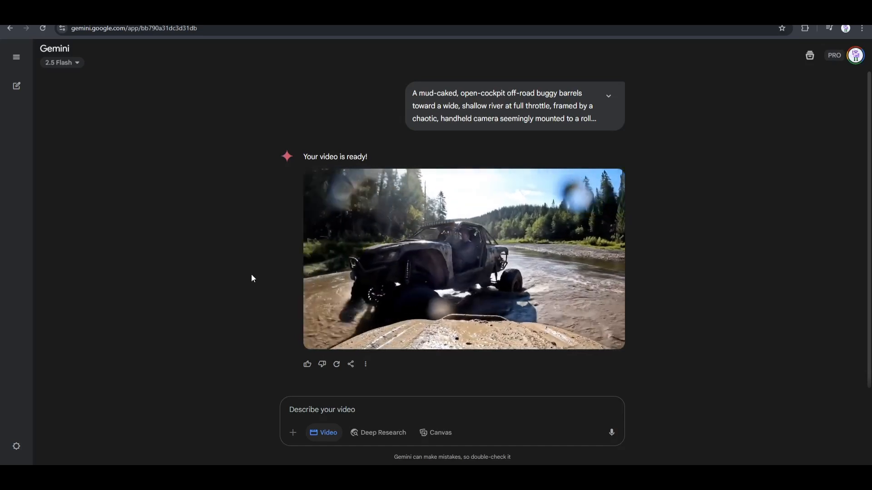
click(463, 259)
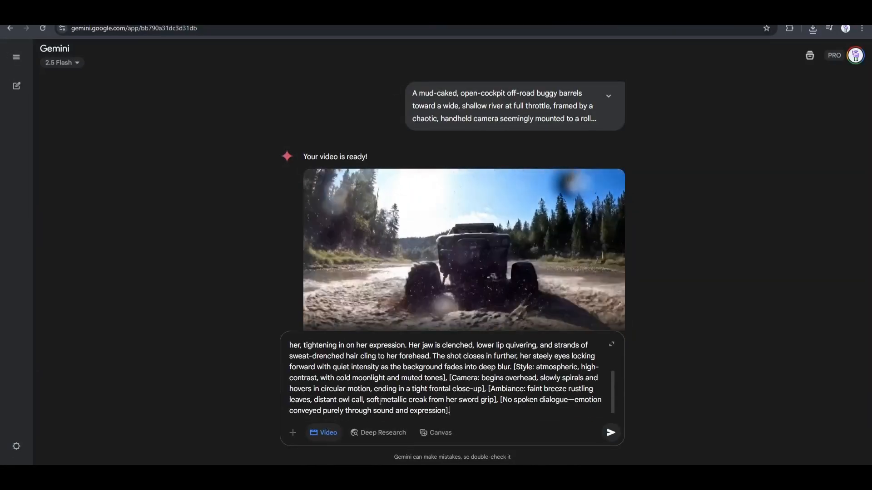
Generate, play and download the forest warrior video, then begin the 'same scene' alien prompt
click(611, 432)
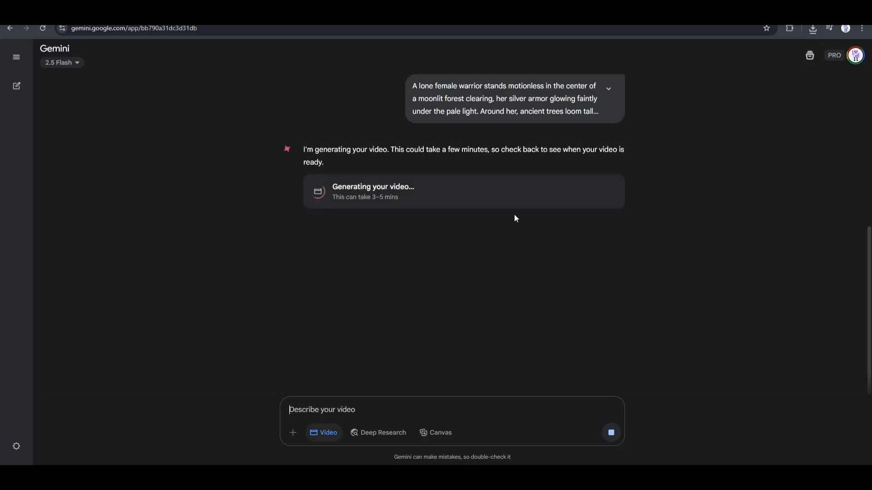
mouse_move(180, 211)
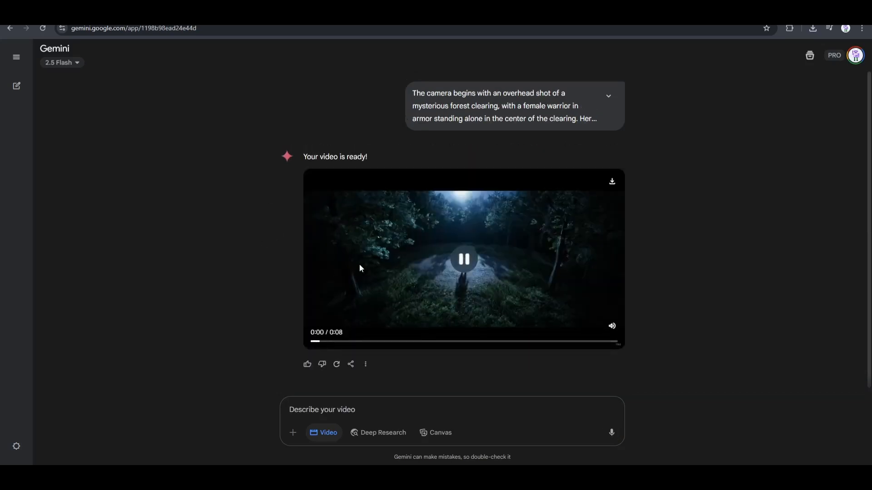
mouse_move(278, 263)
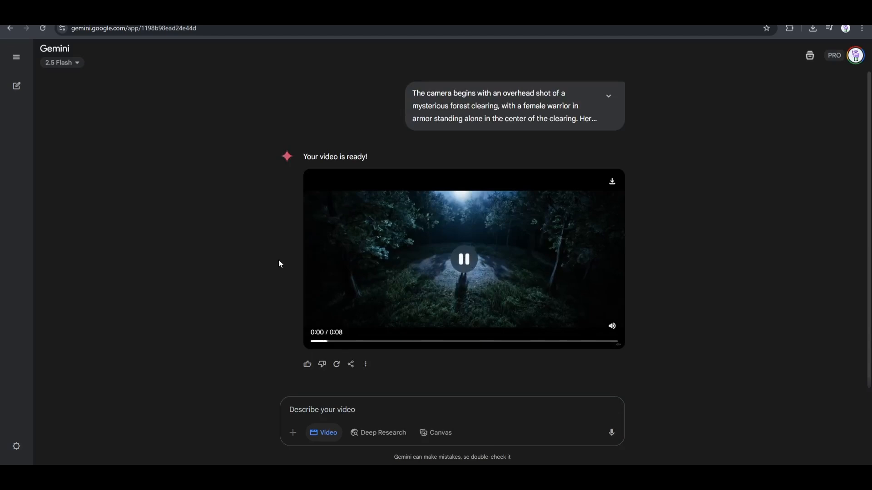
click(463, 259)
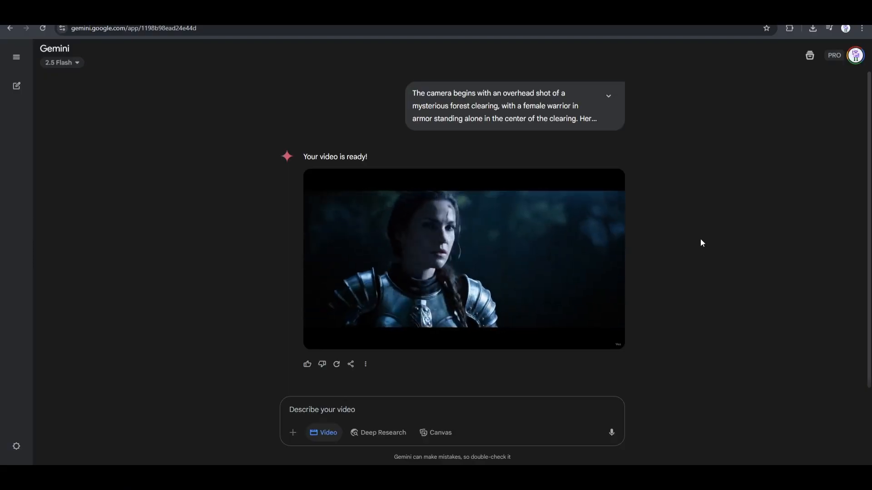
click(463, 259)
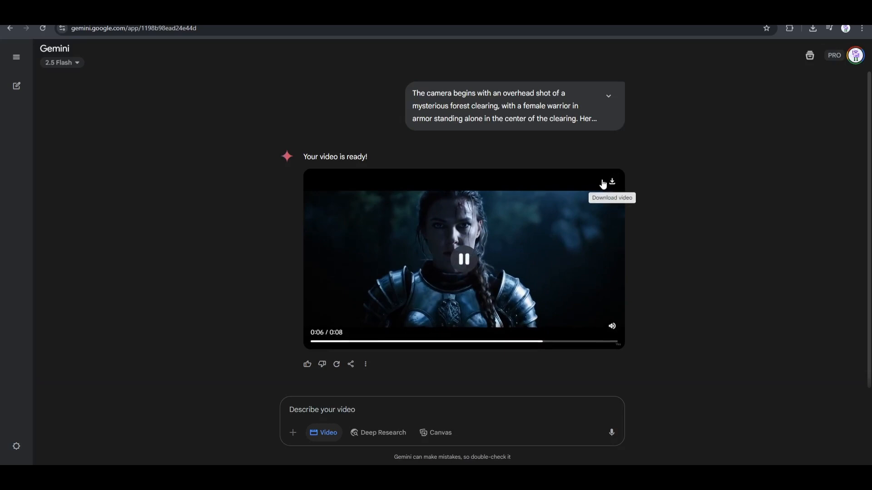
click(611, 182)
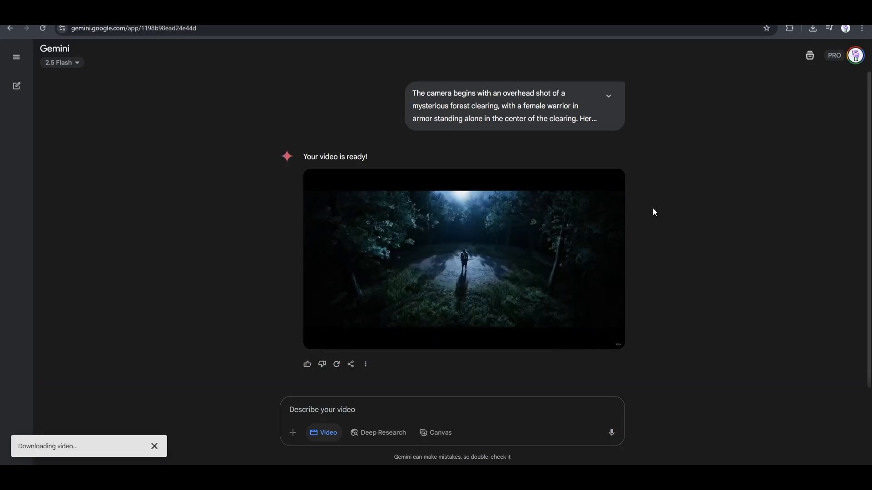
mouse_move(160, 245)
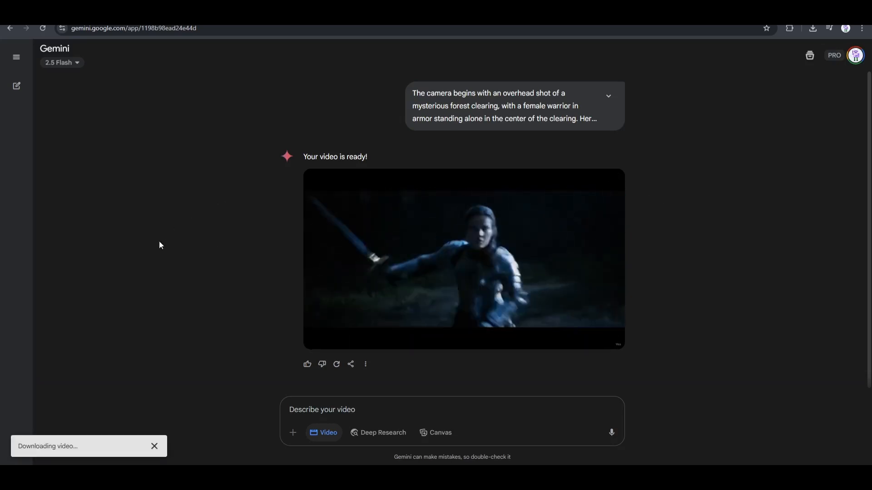
text(same scene)
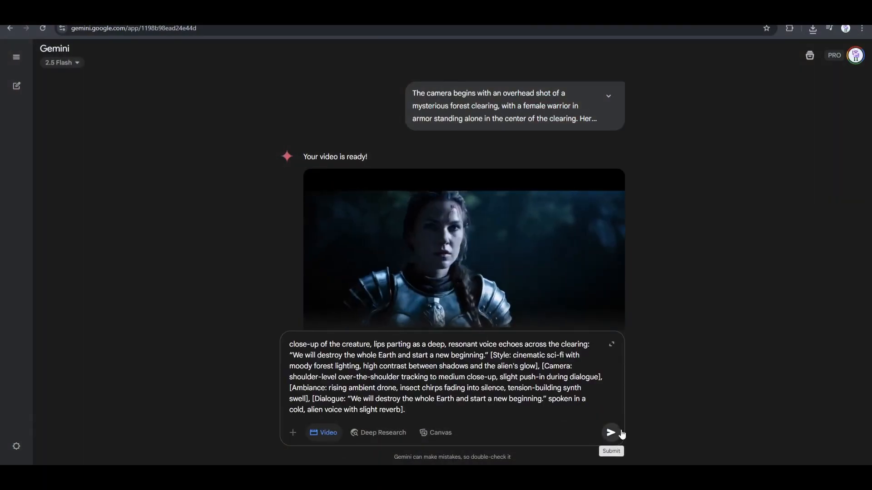
Generate the warrior-meets-glowing-alien jungle video and play it
click(610, 432)
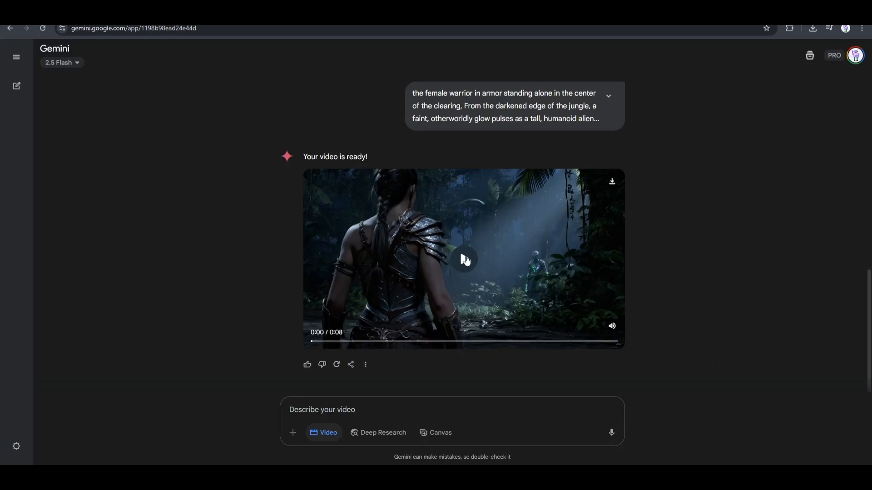
click(463, 259)
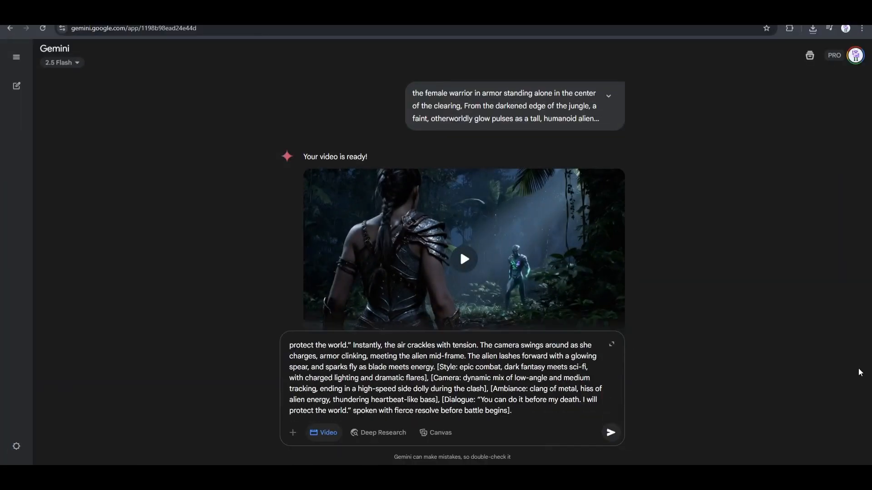
Generate the warrior-versus-alien battle clip, watch it and download it
click(611, 433)
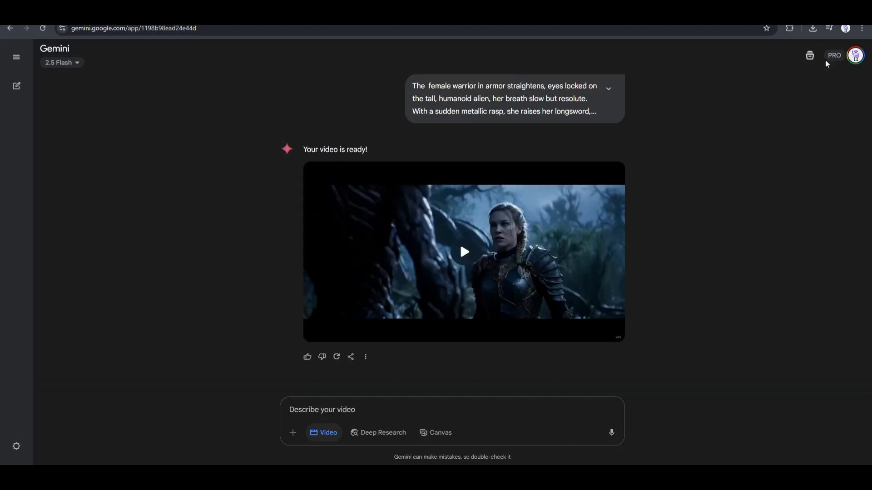
mouse_move(473, 252)
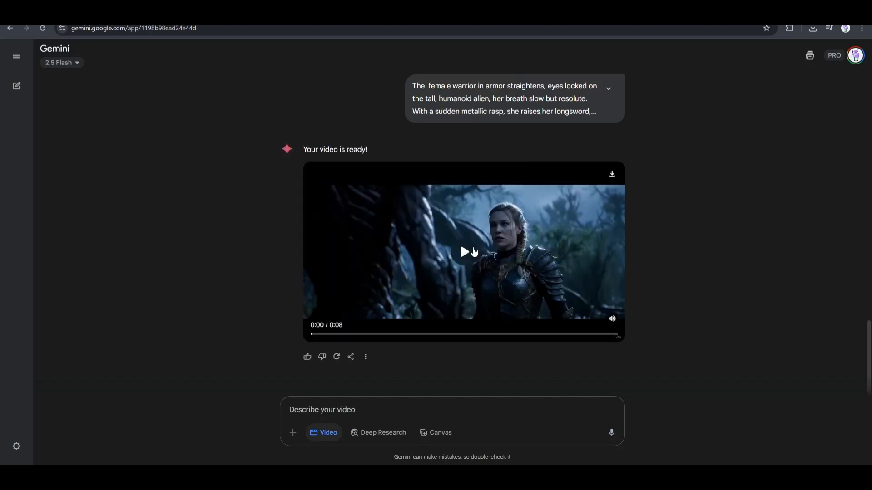
click(463, 252)
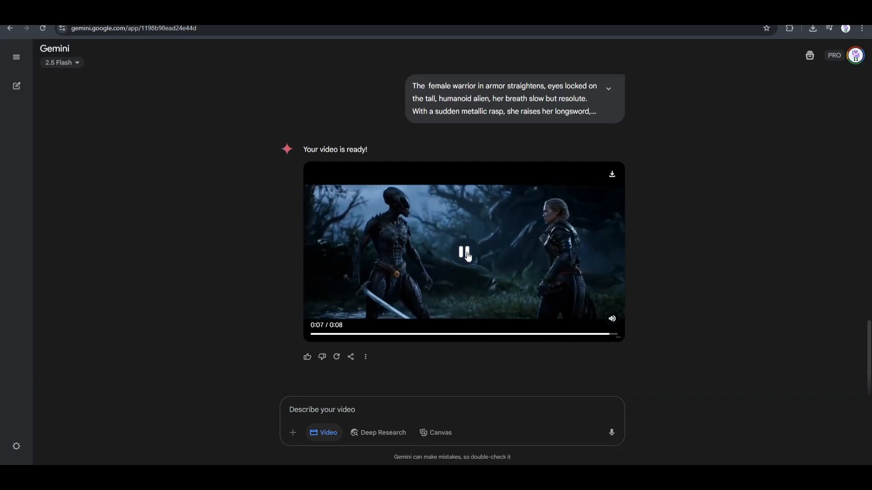
click(463, 252)
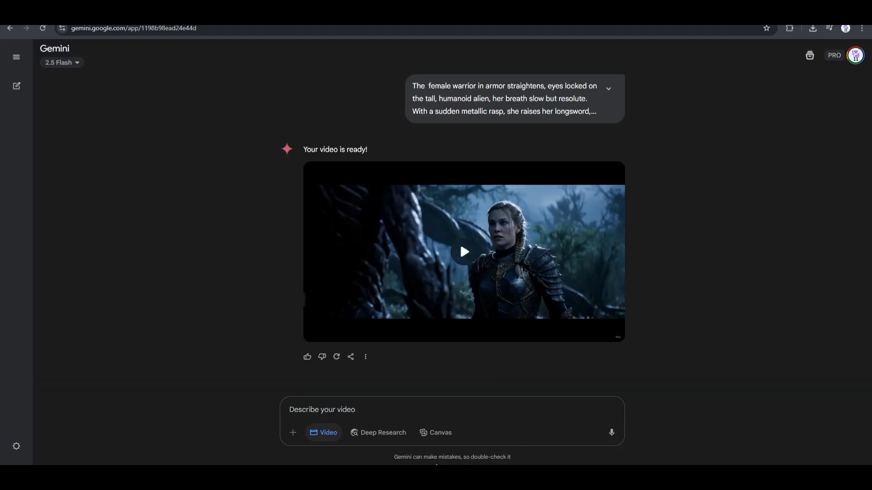
mouse_move(611, 175)
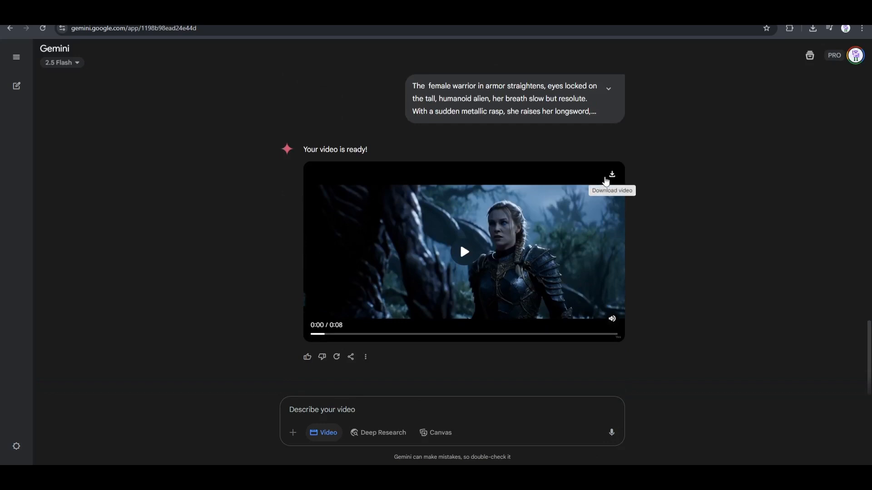
click(611, 175)
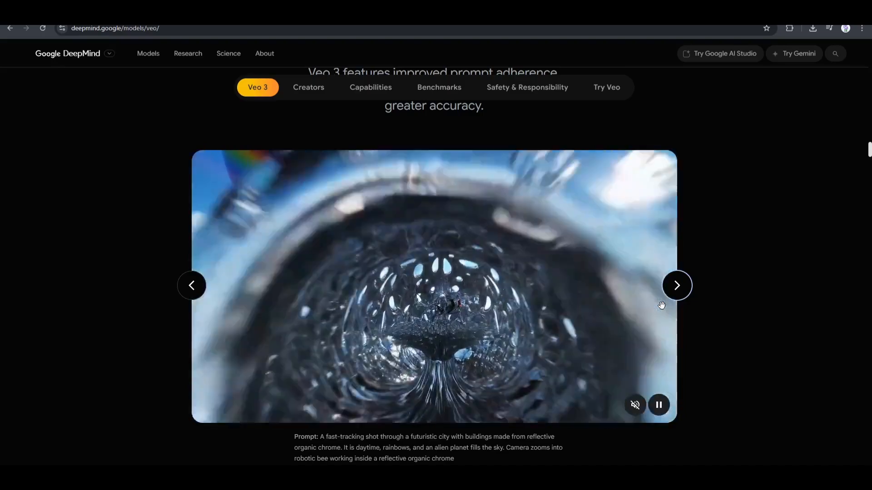
Advance the Veo 3 showcase carousel to the lamplit cartographer clip
click(676, 285)
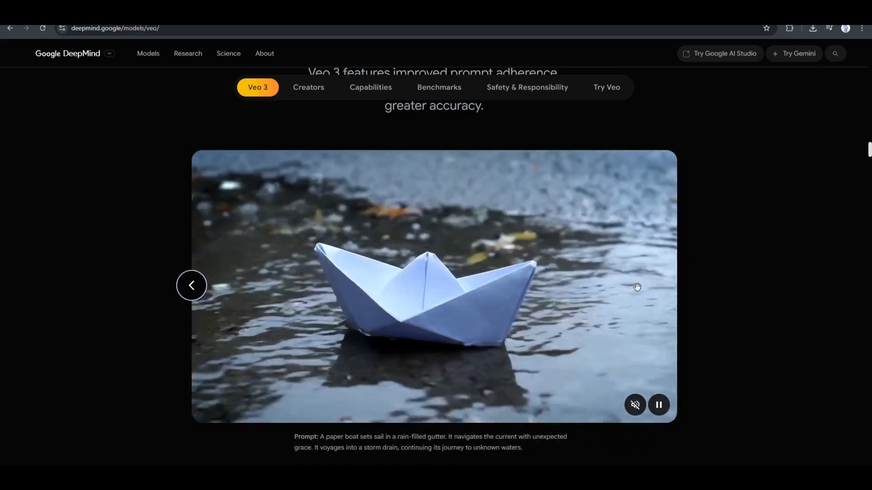
scroll(down, 3)
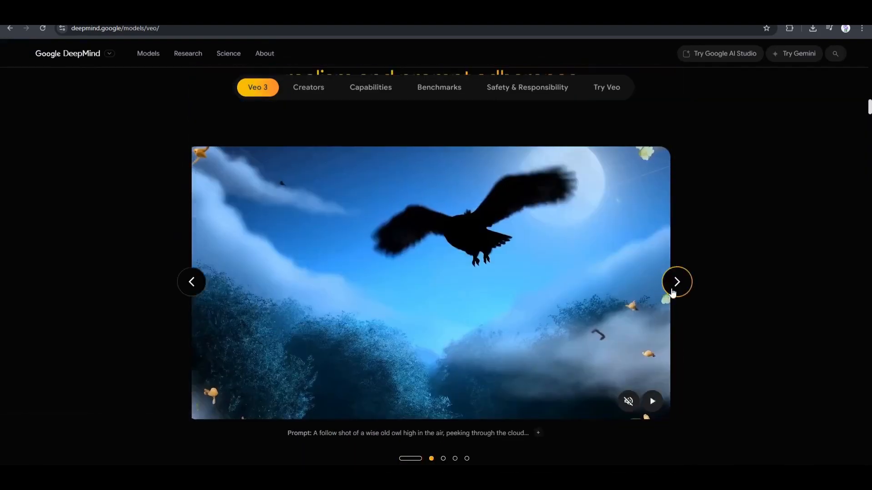
click(676, 282)
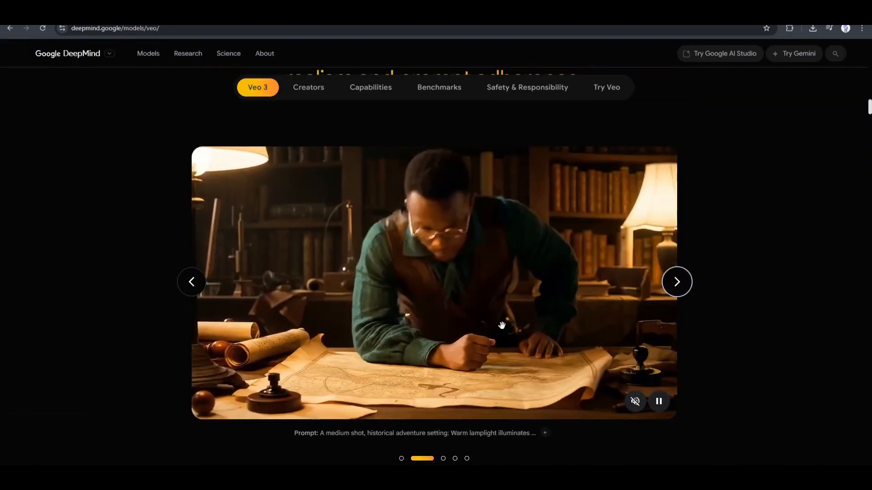
mouse_move(550, 380)
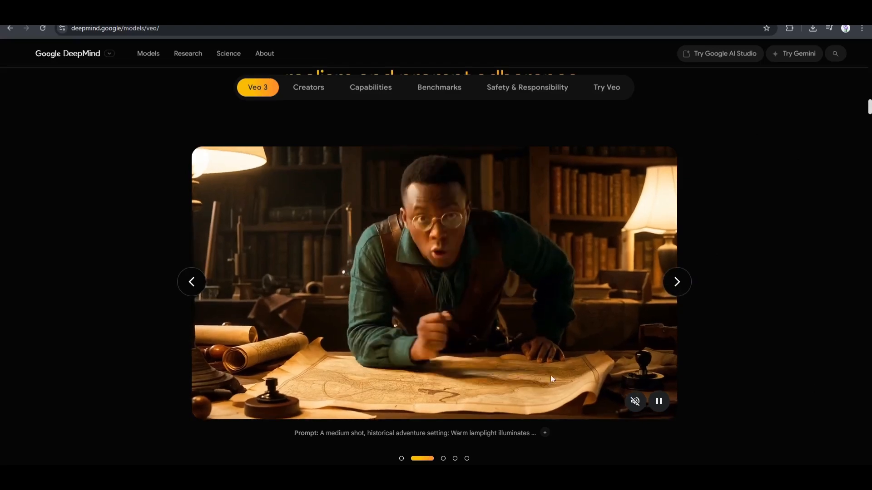